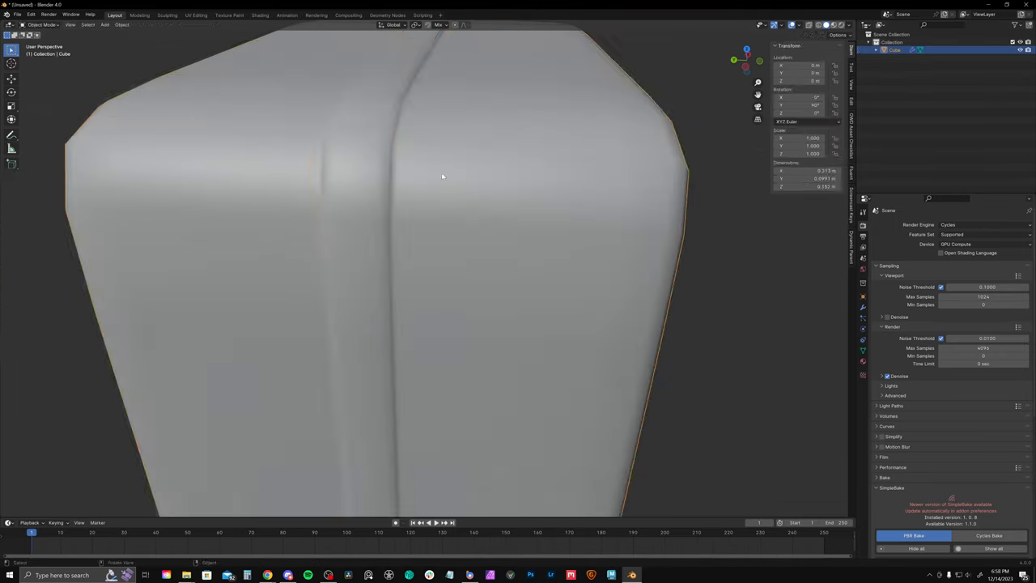
# Edit the duplicated band geometry in Edit Mode, adding a loop cut on Cube.002.
pyautogui.press('Tab')
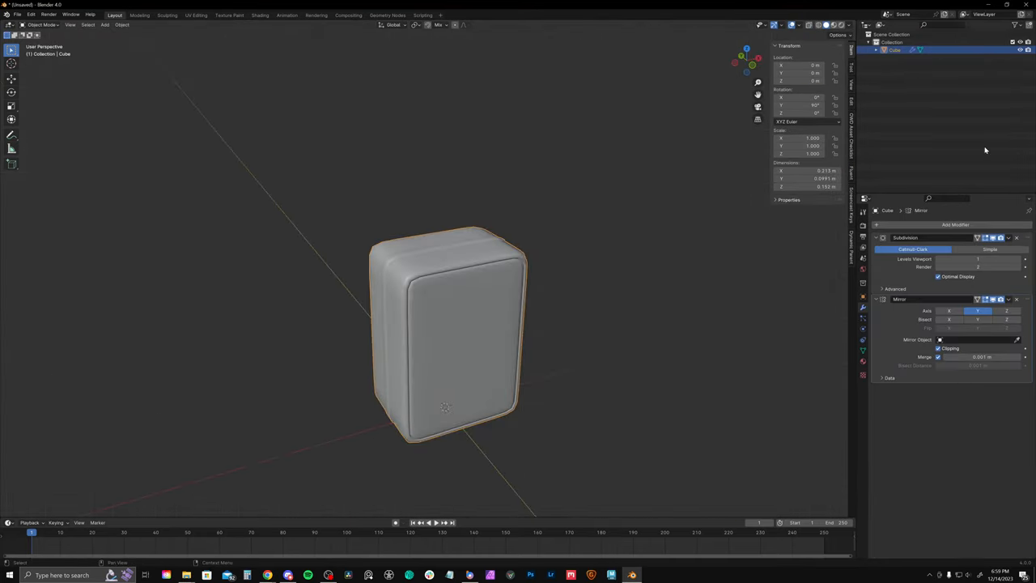
pyautogui.press('Tab')
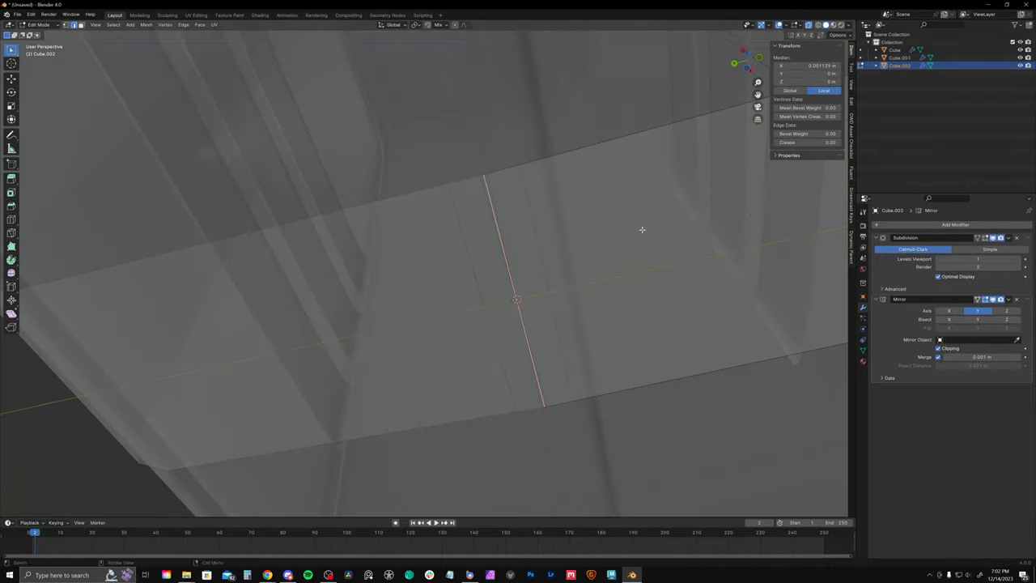
# Finish the Cube.002 band mesh, then model the Cube.003 panel in Edit Mode.
pyautogui.press('Tab')
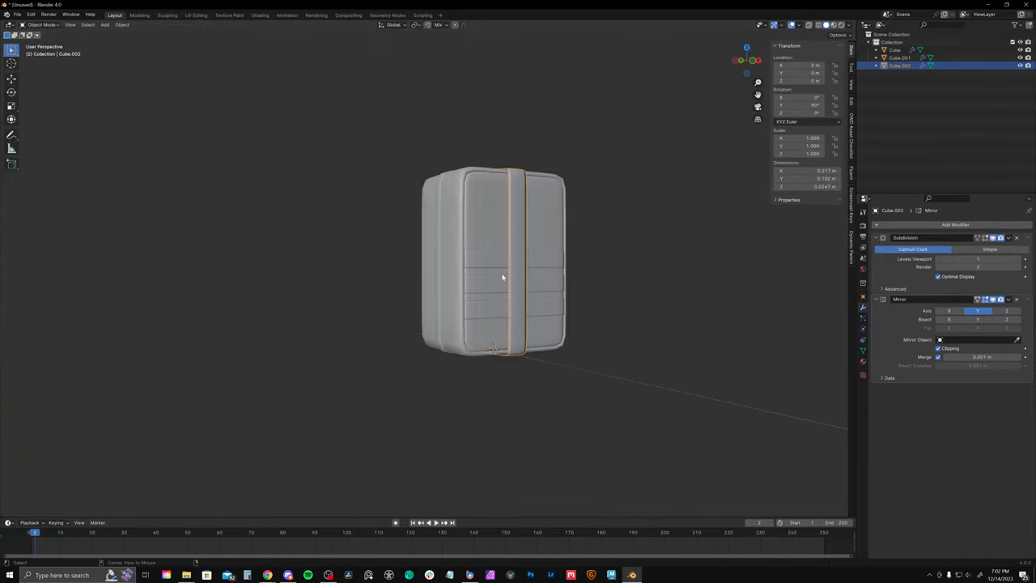
pyautogui.press('Tab')
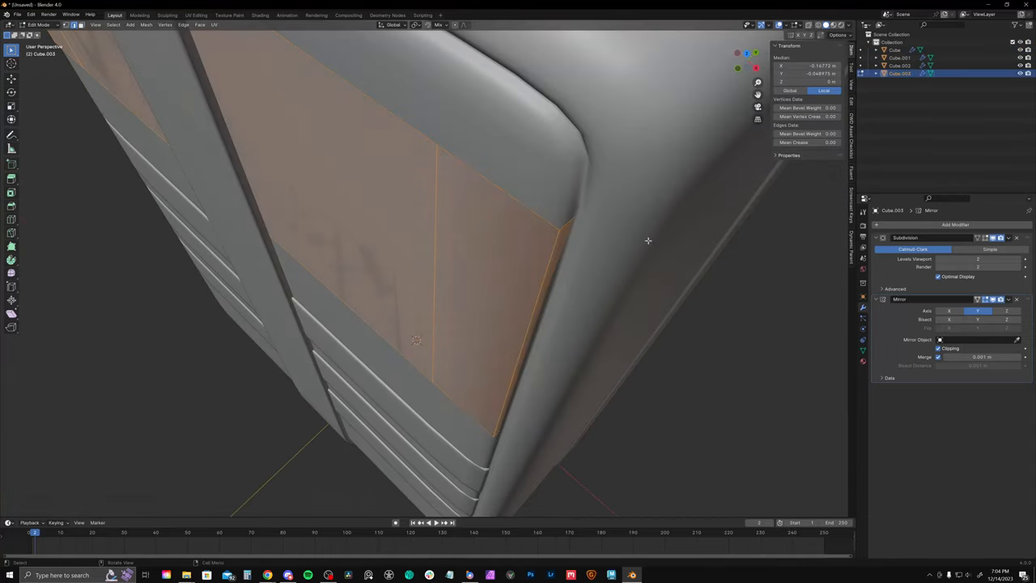
pyautogui.press('Tab')
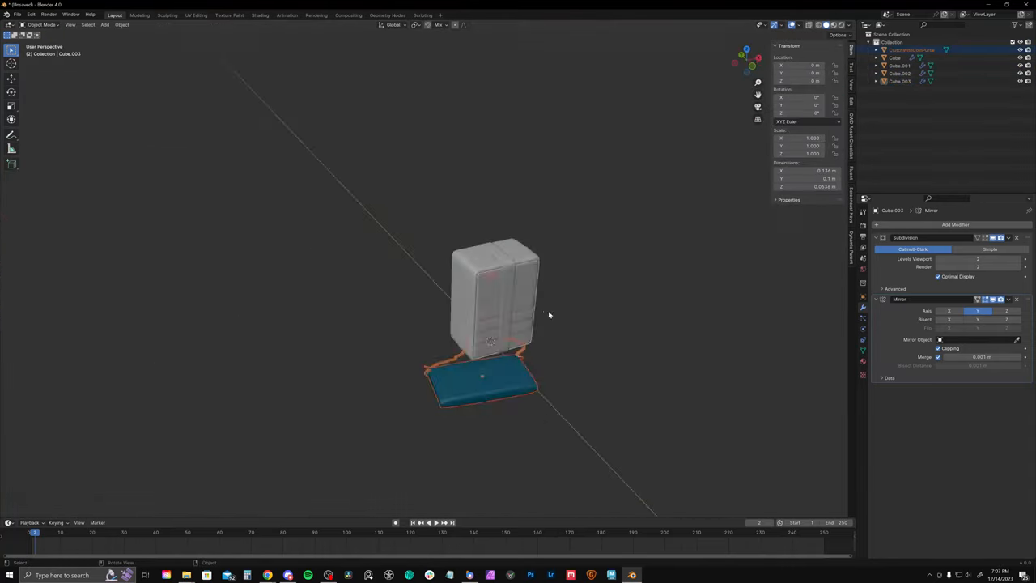
# Edit the kit meshes while fitting the clasp hook and adding Cube.004–Cube.006.
pyautogui.press('Tab')
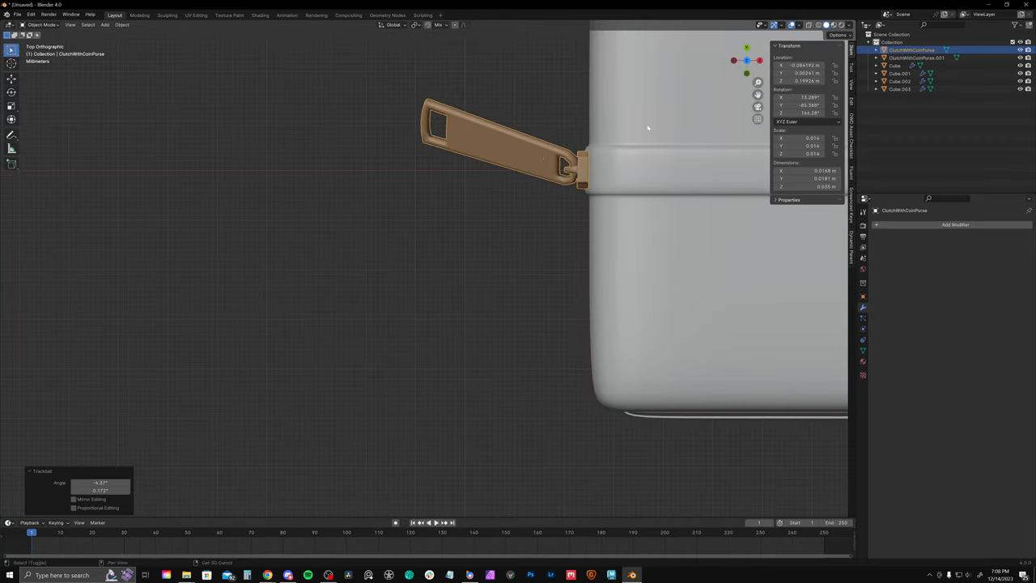
pyautogui.press('Tab')
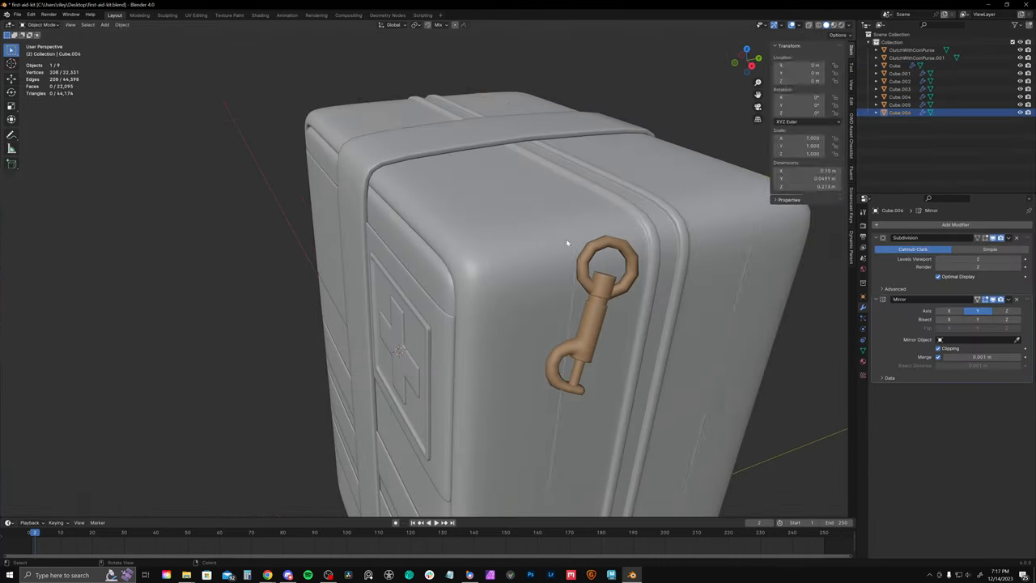
pyautogui.press('Tab')
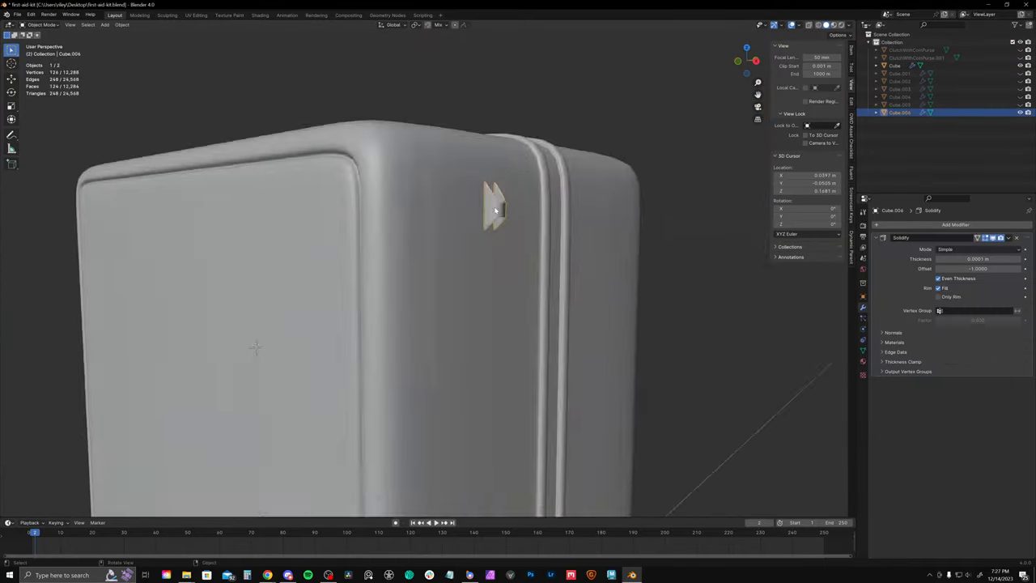
# Revisit the main kit body mesh and orbit to the kit's side view.
pyautogui.press('Tab')
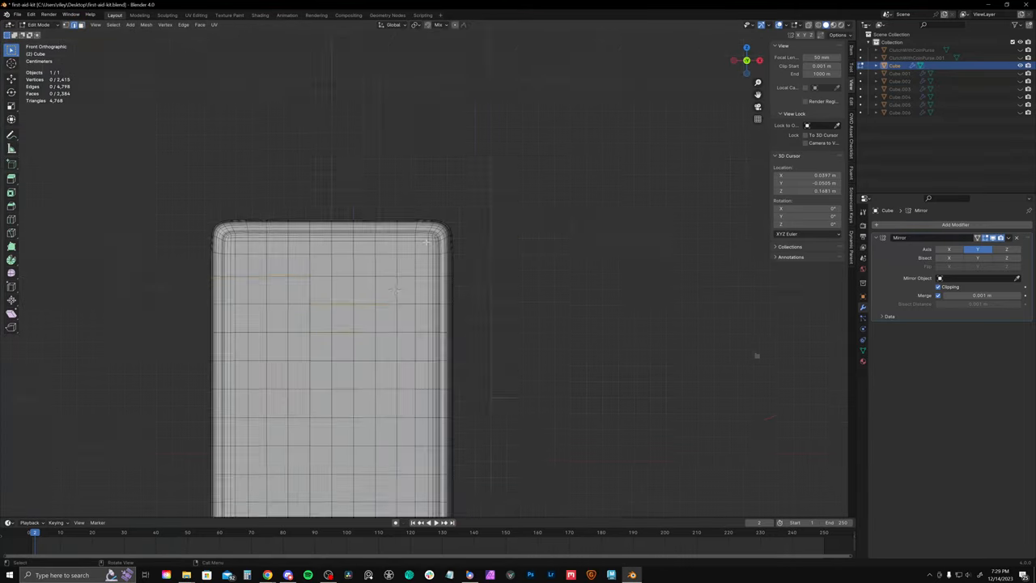
pyautogui.press('Tab')
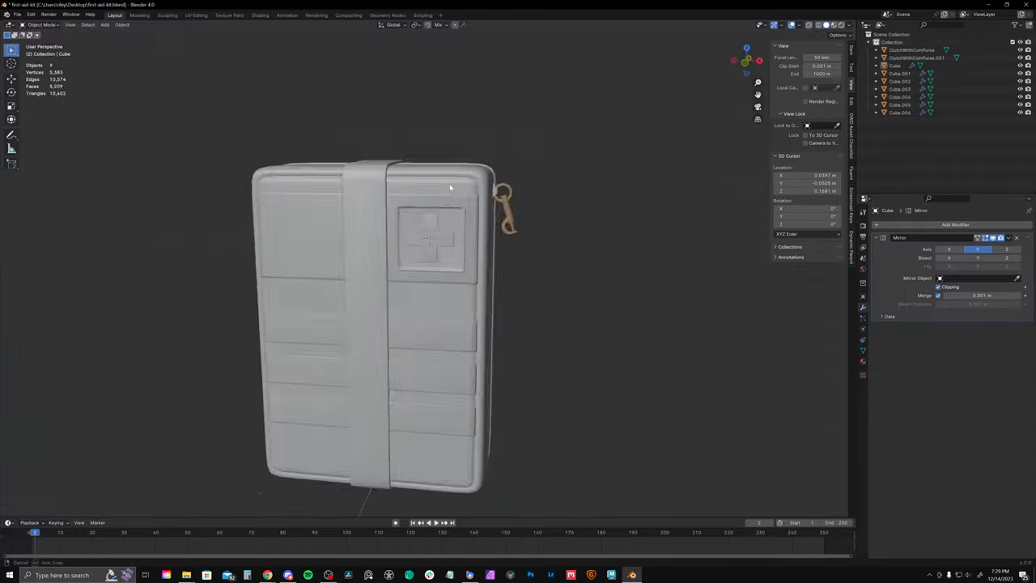
pyautogui.press('Tab')
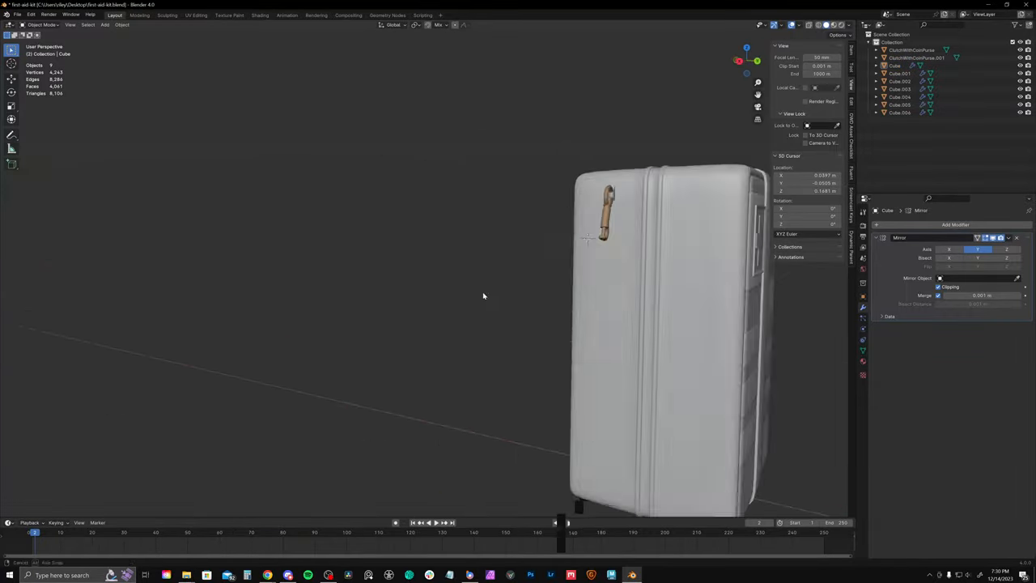
# Apply the coloured UV grid image and view the unwrapped layout in Edit Mode.
pyautogui.click(11, 24)
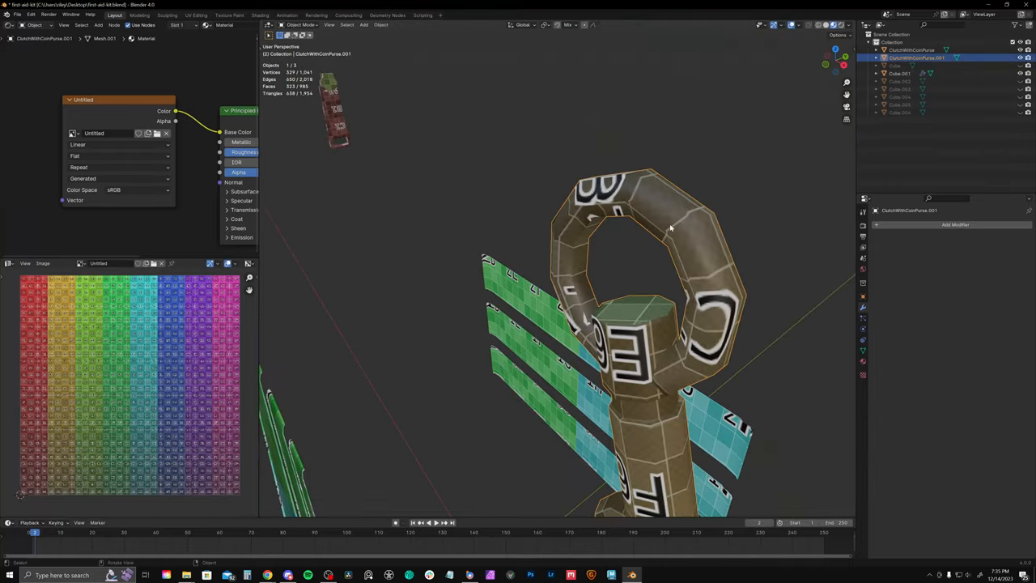
pyautogui.press('Tab')
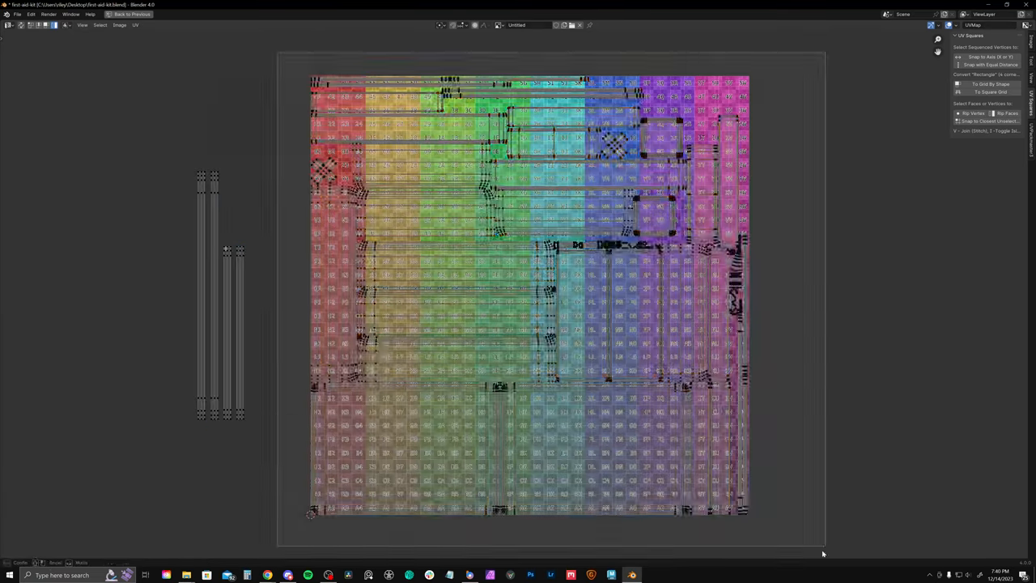
pyautogui.scroll(3)
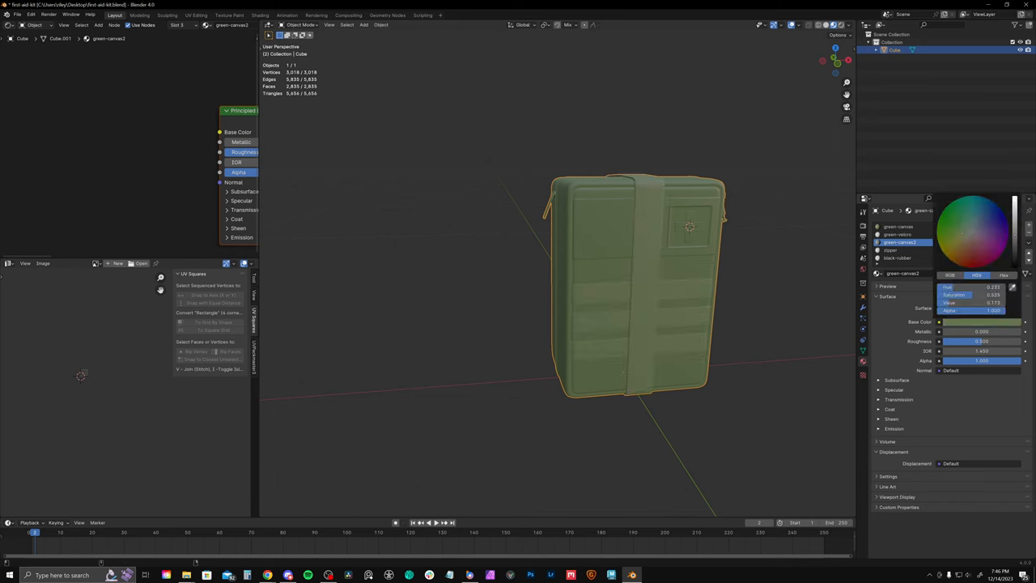
# Set green-canvas2 Base Color to HSV about 0.232, 0.533, 0.173.
pyautogui.click(896, 234)
pyautogui.write('mix')
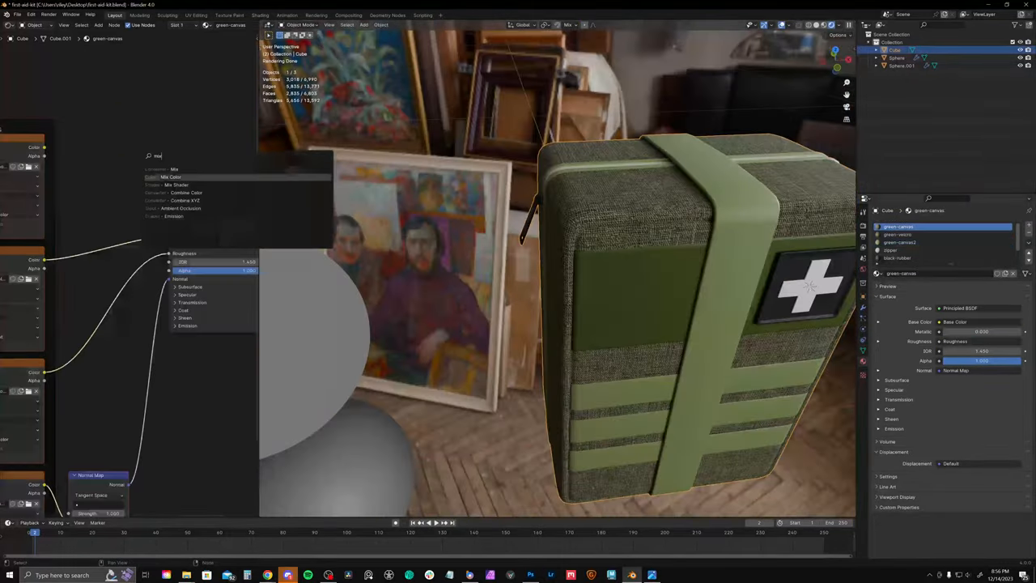
# Insert a Mix Color node into the green canvas material's node tree.
pyautogui.click(171, 176)
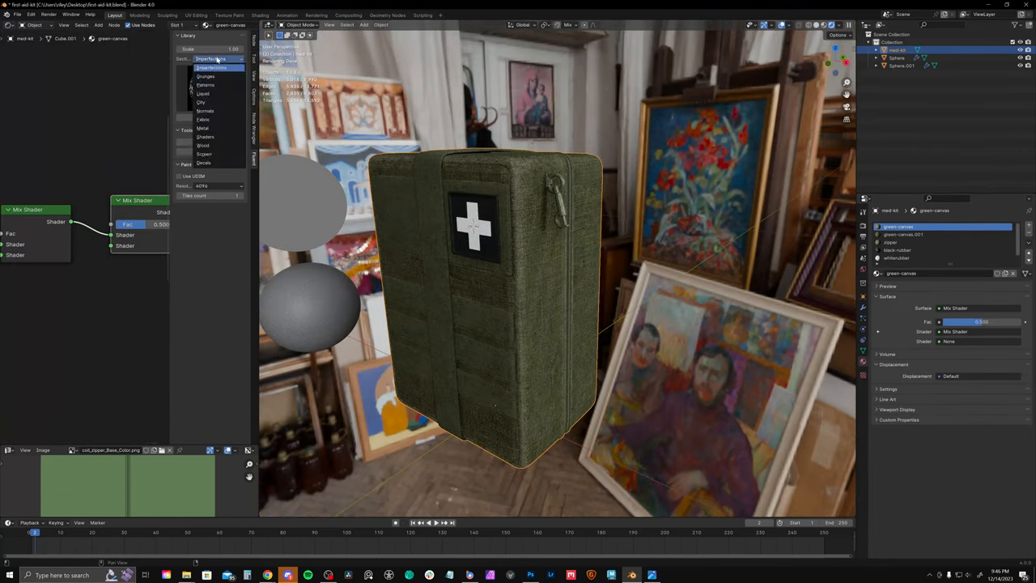
# Choose a texture library category and launch SimpleBake's Bake! for the med-kit.
pyautogui.click(206, 76)
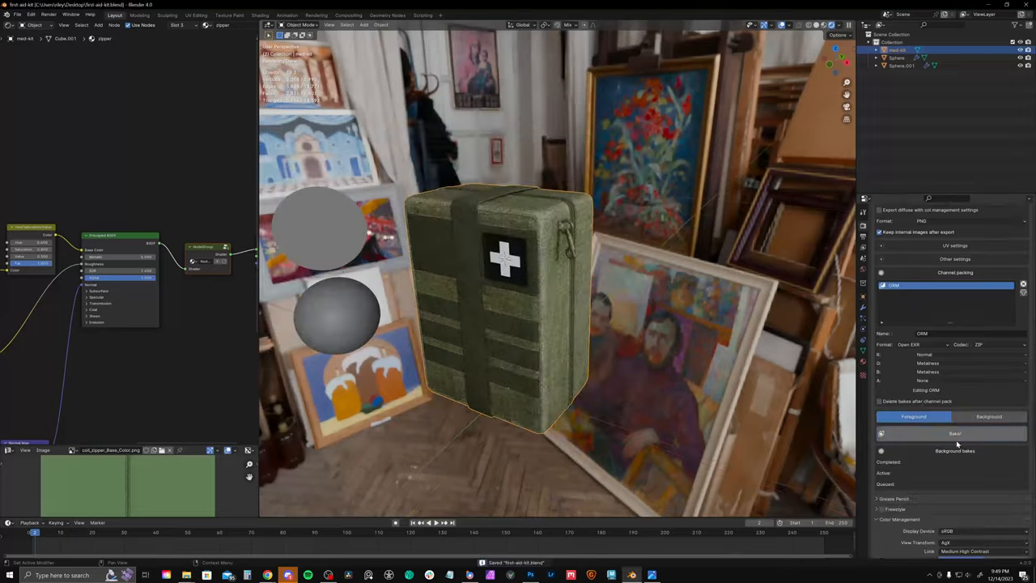
pyautogui.click(955, 433)
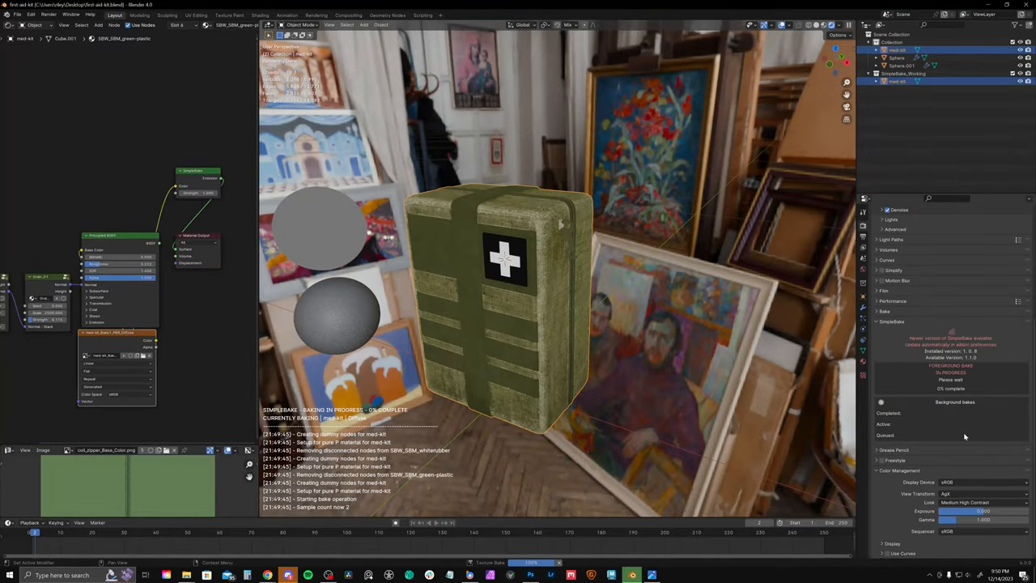